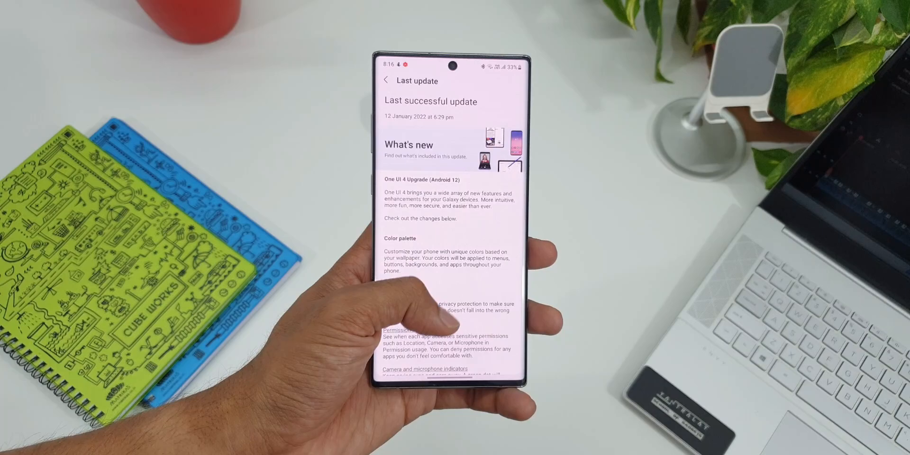
# Scroll through the One UI 4 'What's new' notes in Last update
pyautogui.scroll(-3)
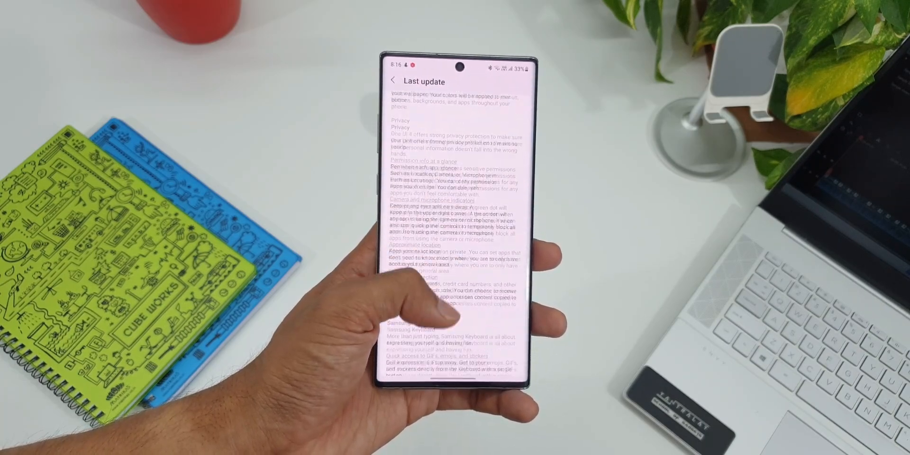
pyautogui.scroll(3)
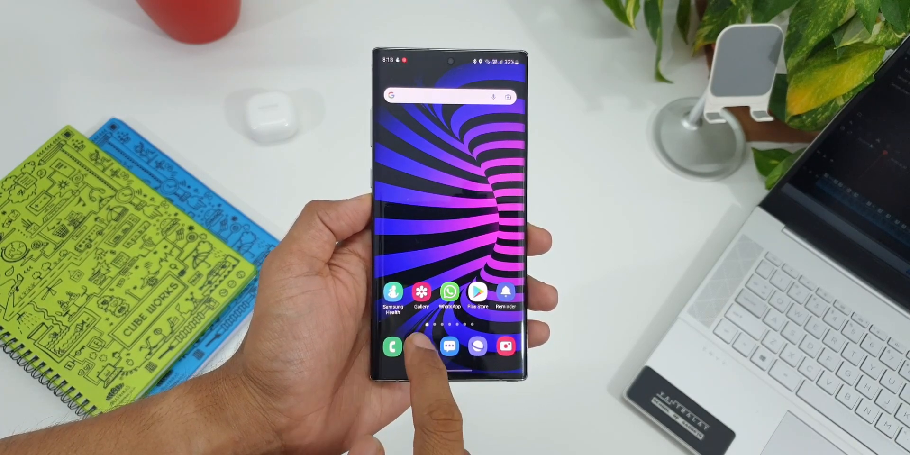
# Launch Galaxy Store, go to Updates, and scroll the pending list to the Apps entry
pyautogui.click(478, 292)
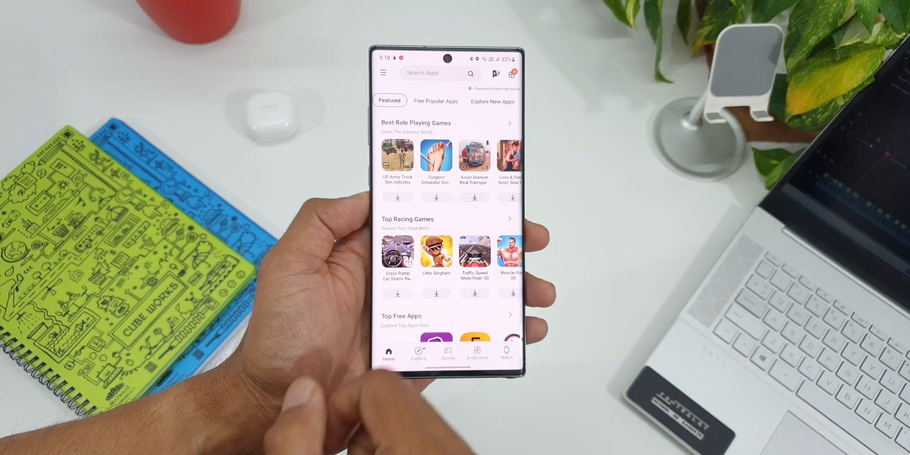
pyautogui.click(383, 73)
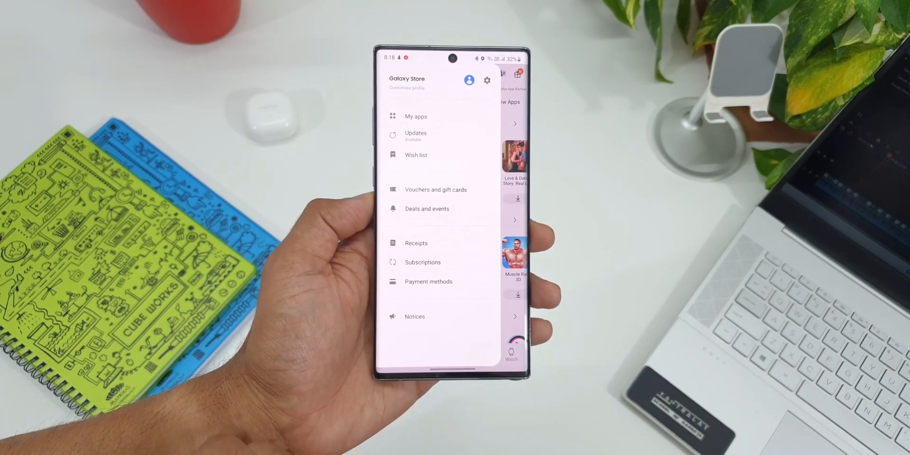
pyautogui.click(416, 135)
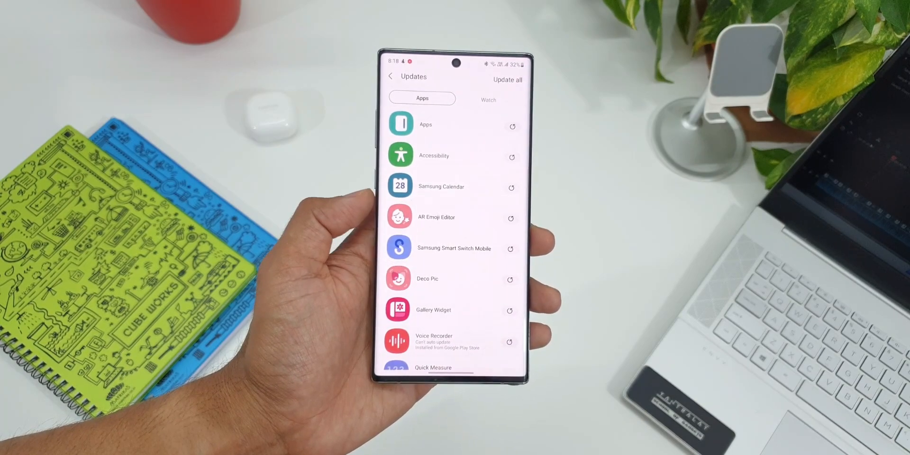
pyautogui.scroll(-3)
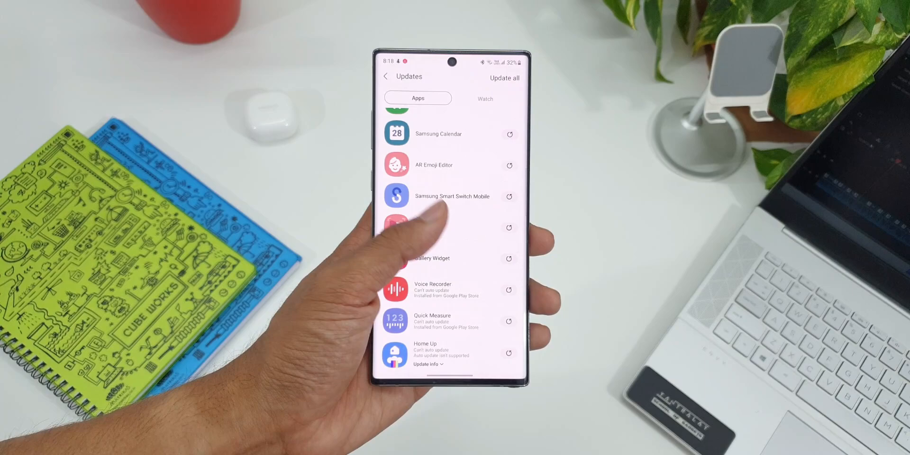
pyautogui.scroll(-3)
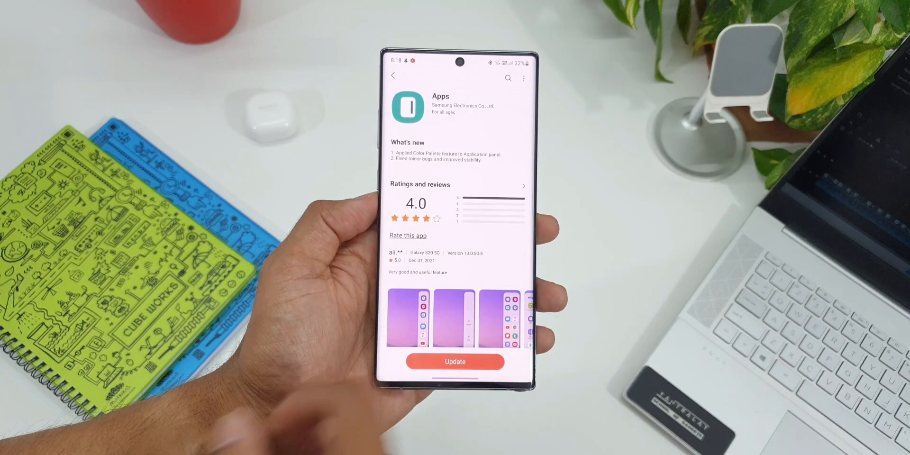
# Leave the Samsung Apps detail page and return to the Updates list
pyautogui.click(393, 75)
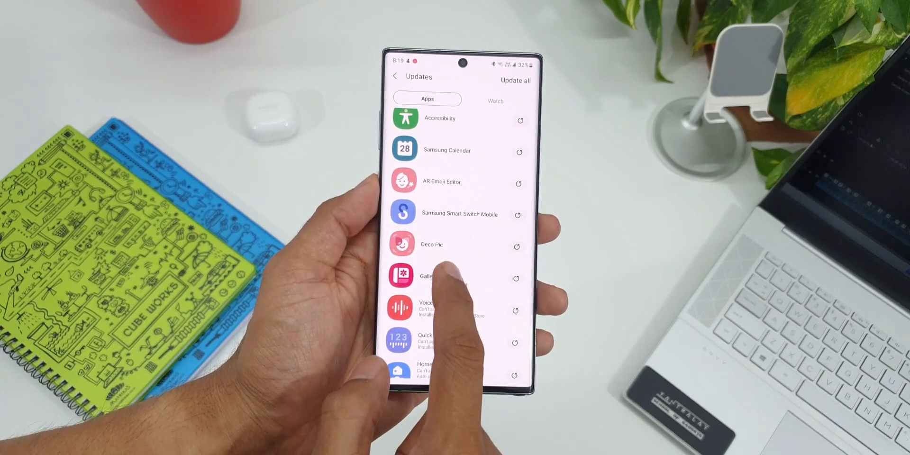
pyautogui.click(427, 276)
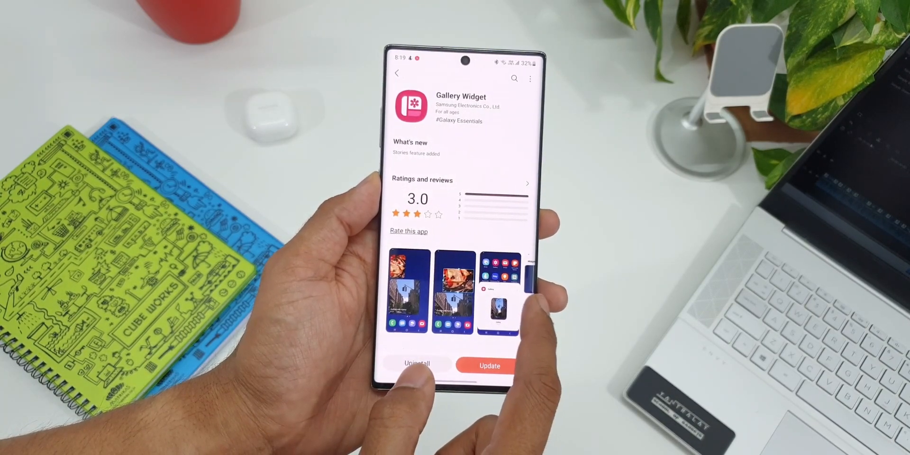
pyautogui.click(396, 72)
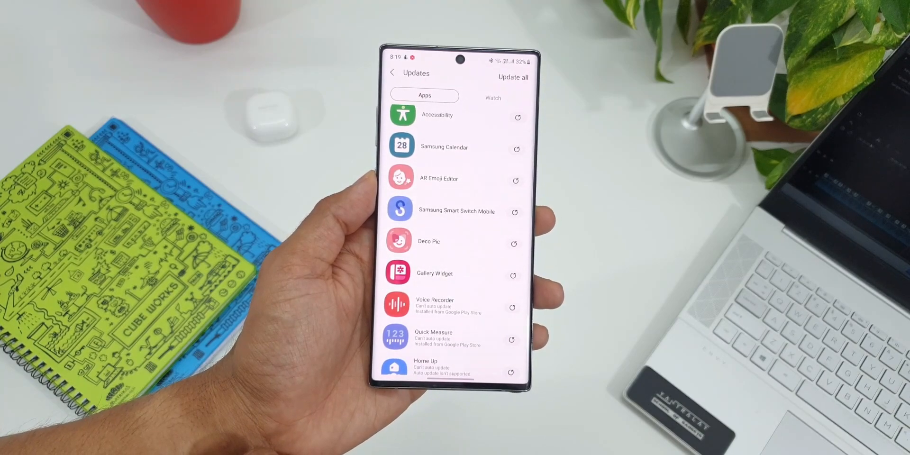
pyautogui.scroll(3)
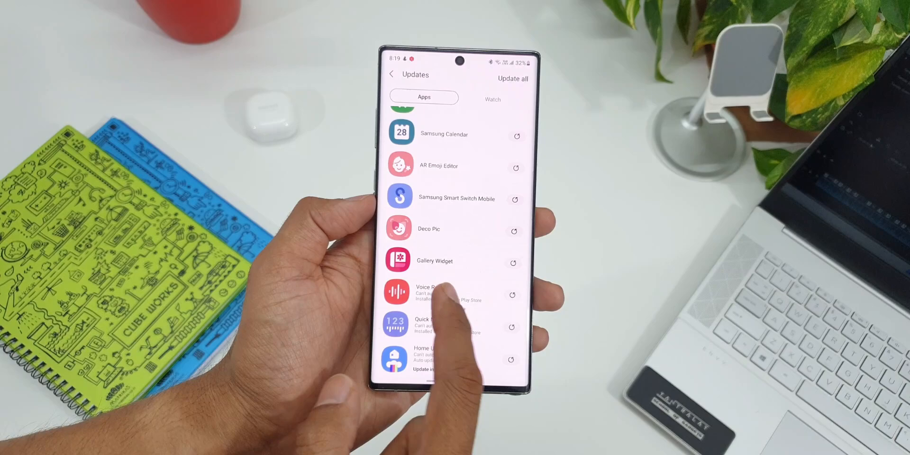
pyautogui.click(426, 293)
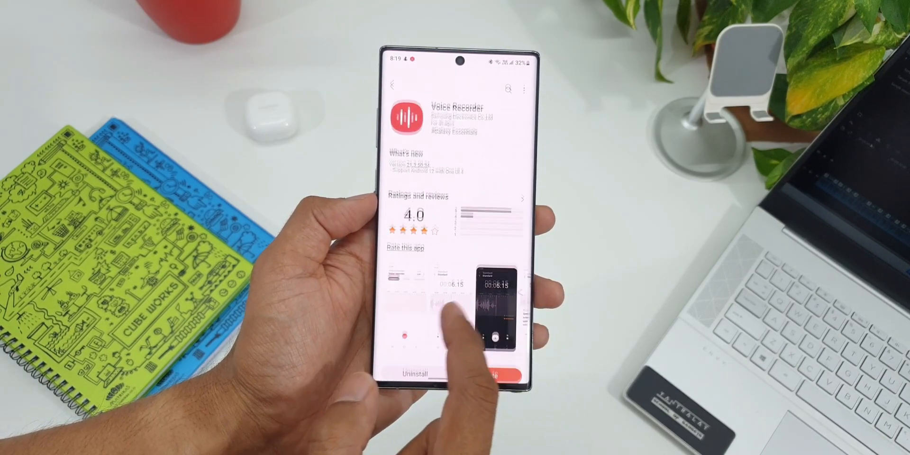
pyautogui.click(393, 84)
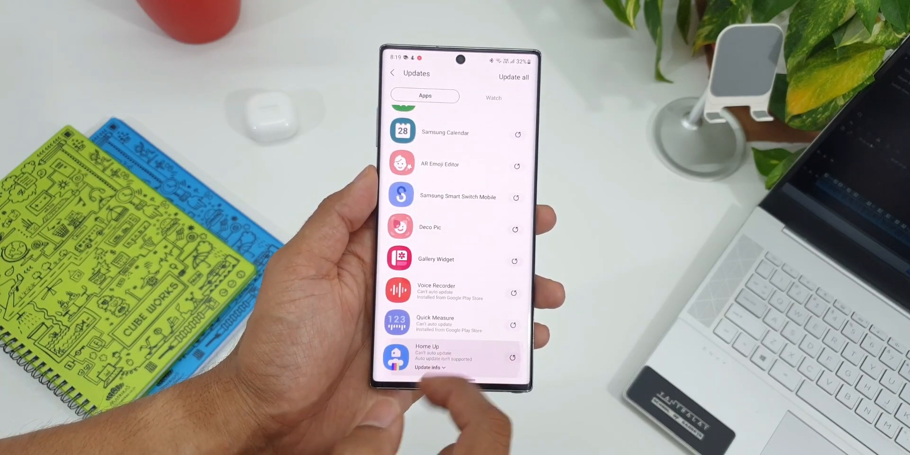
pyautogui.click(429, 355)
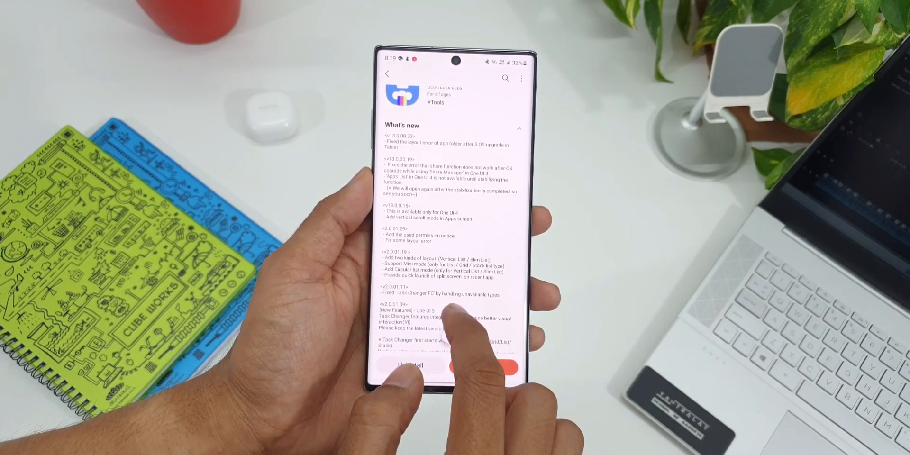
pyautogui.scroll(-3)
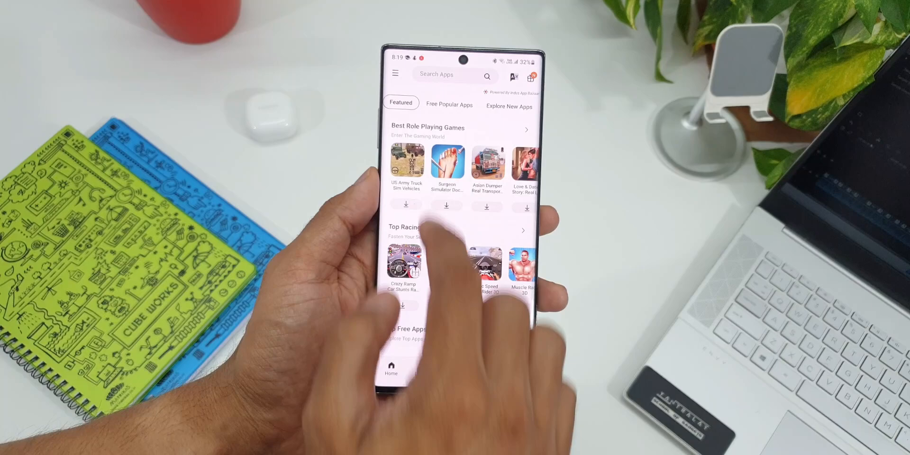
pyautogui.click(396, 74)
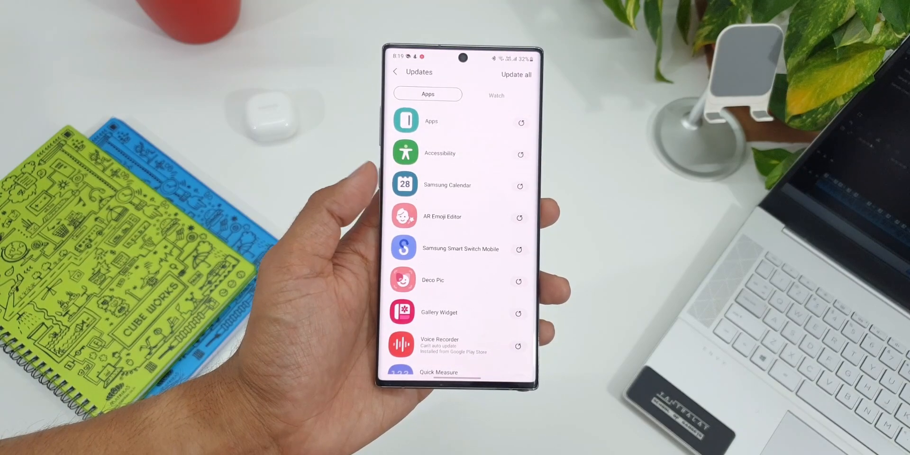
pyautogui.scroll(3)
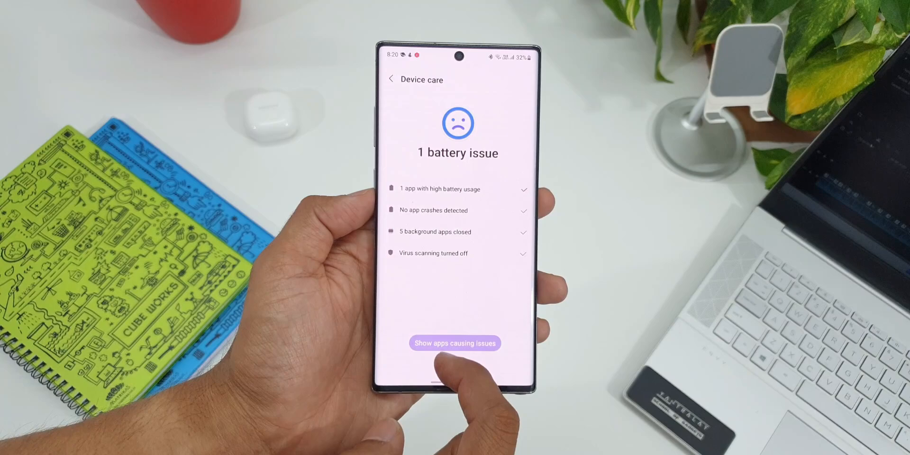
# Reveal Samsung Pay as the app with high battery usage
pyautogui.click(455, 343)
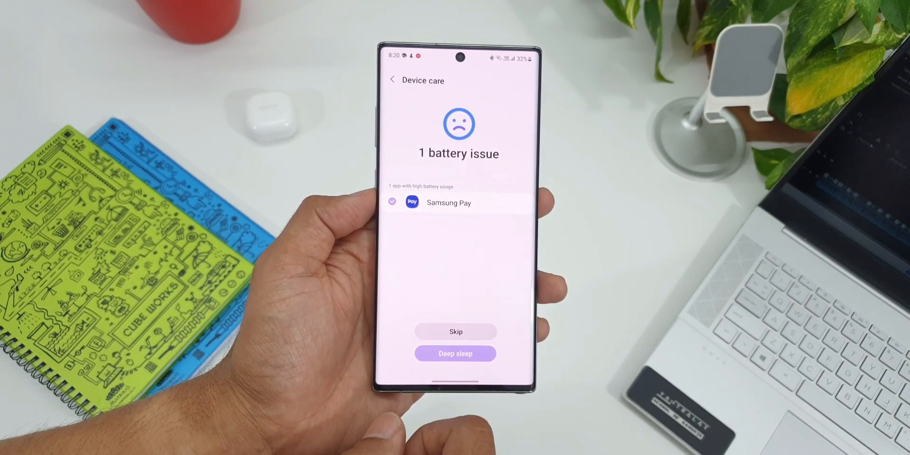